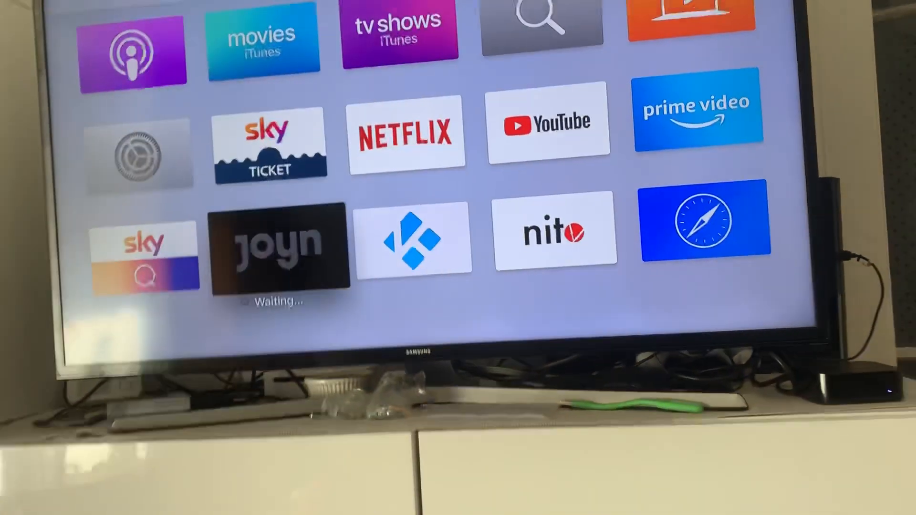
# - Launch Kodi from the Apple TV home screen and reach its System settings
pyautogui.click(413, 240)
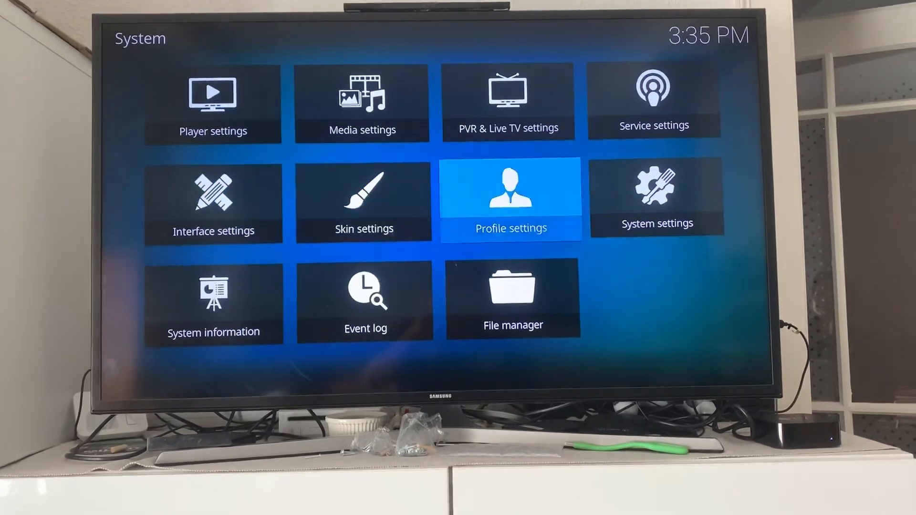
# - Enable 'Unknown sources' in Kodi's Add-ons settings and accept the risk warning with Yes
pyautogui.click(656, 197)
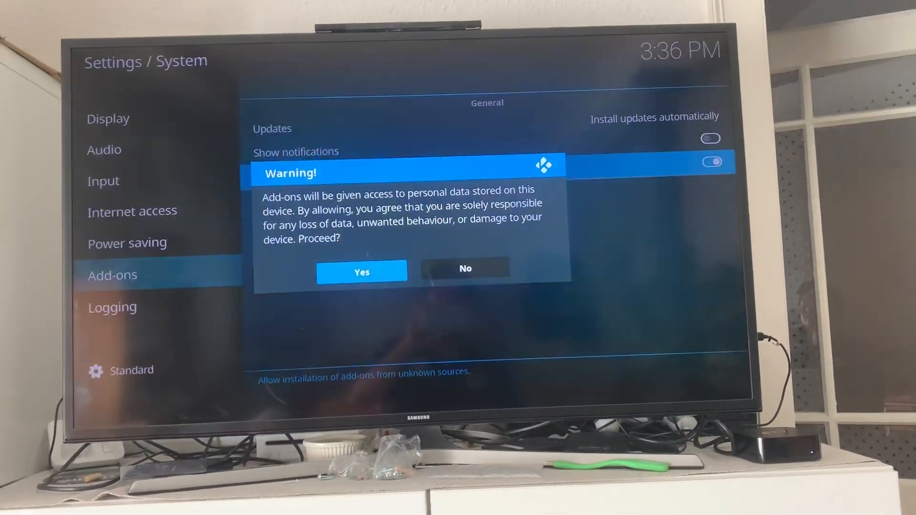
pyautogui.click(360, 272)
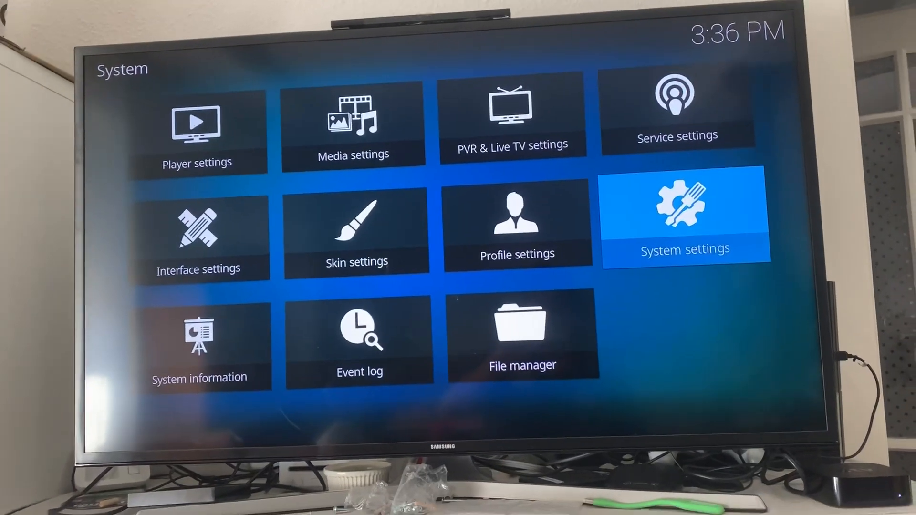
# - Exit Kodi back to the tvOS home screen with the nitoTV icon highlighted
pyautogui.click(521, 337)
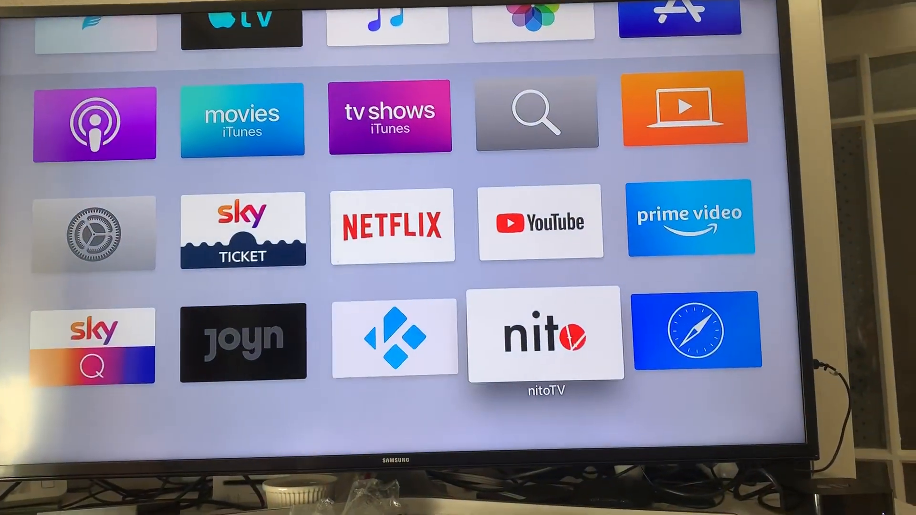
# - Launch the nitoTV store and scroll past the Kodi banner to the Gaming and Multimedia rows
pyautogui.click(544, 338)
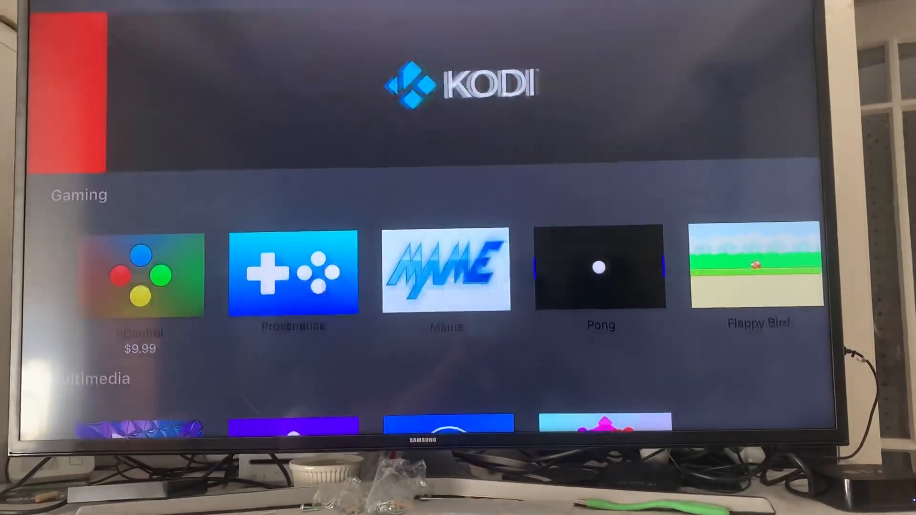
pyautogui.scroll(-3)
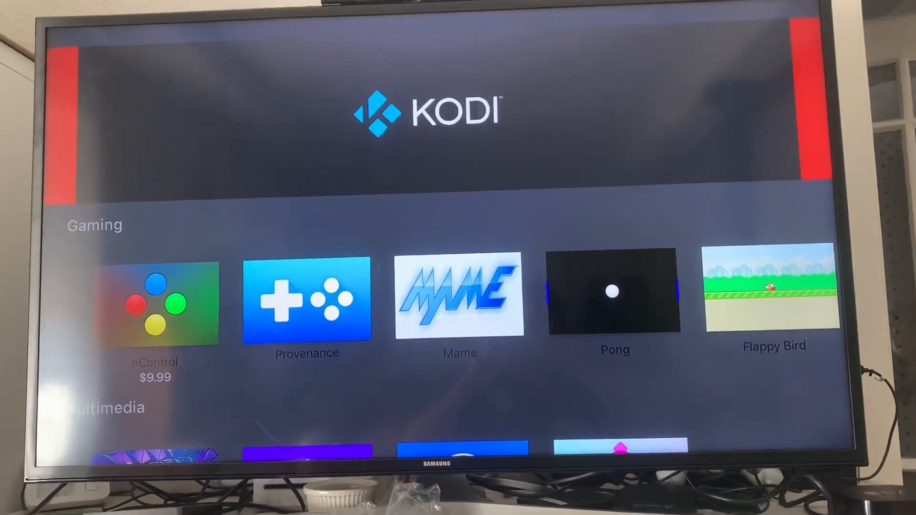
pyautogui.scroll(-3)
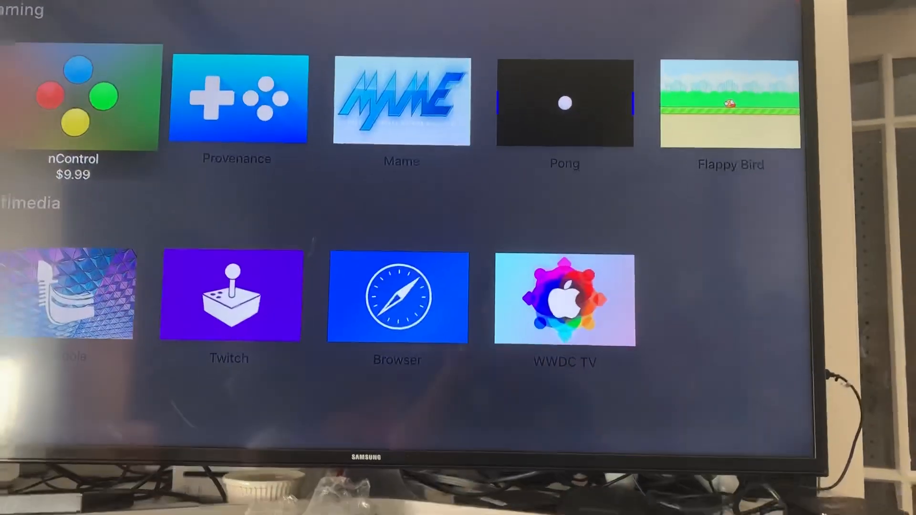
# - Scroll down to the Utilities row and right through AirMagic, SleepSpring, Safety Net, Block OS Updates to cycript
pyautogui.scroll(-3)
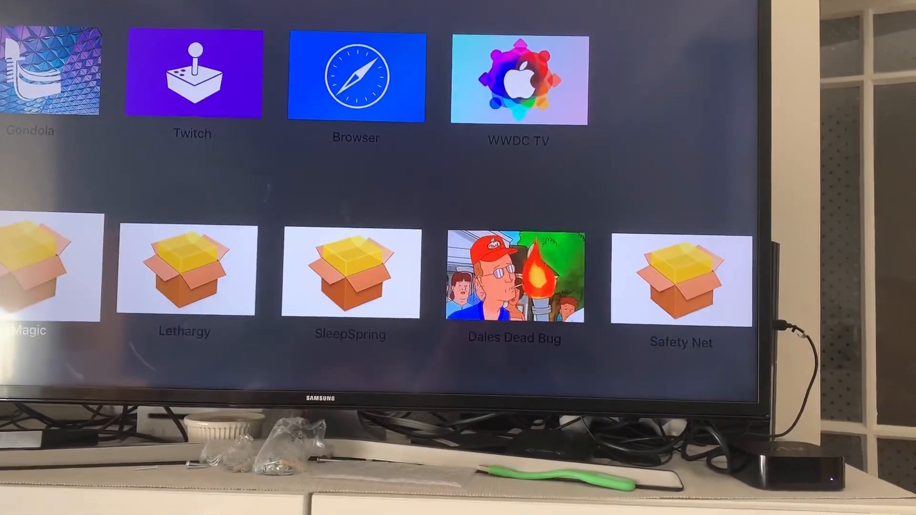
pyautogui.scroll(-3)
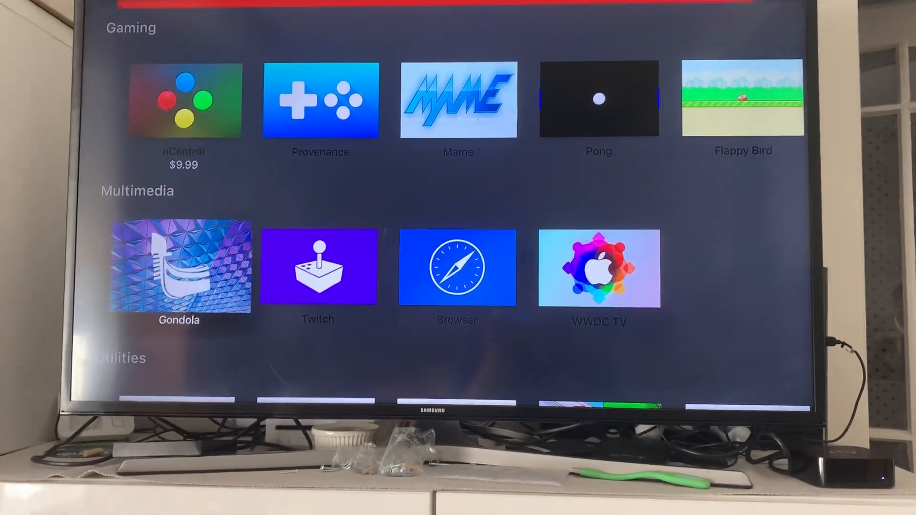
pyautogui.scroll(-3)
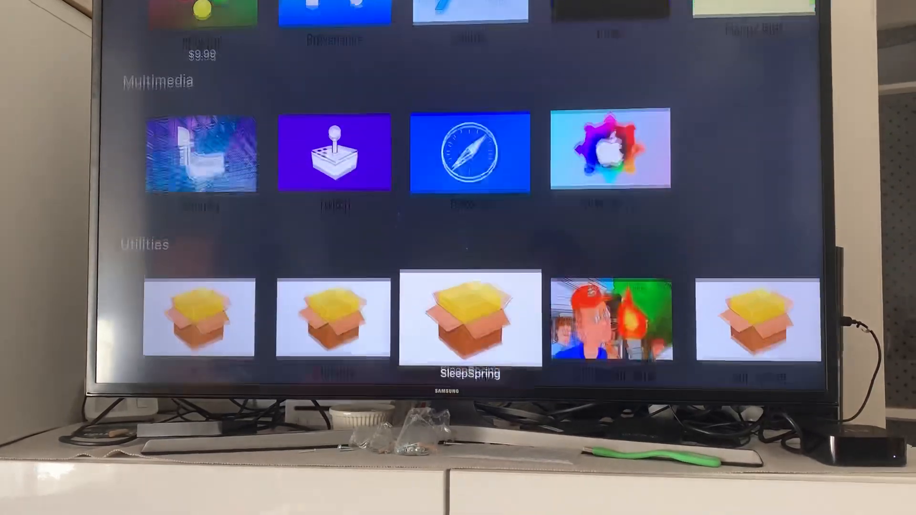
pyautogui.scroll(-3)
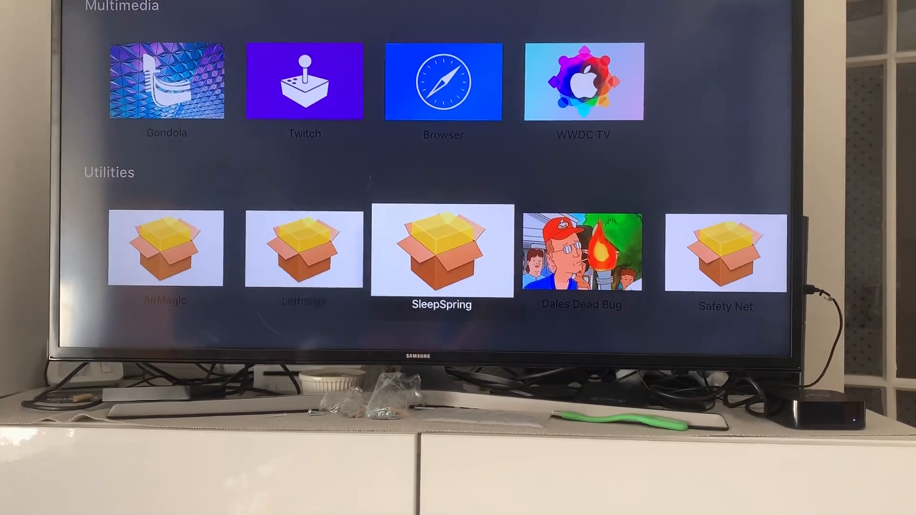
pyautogui.hscroll(3)
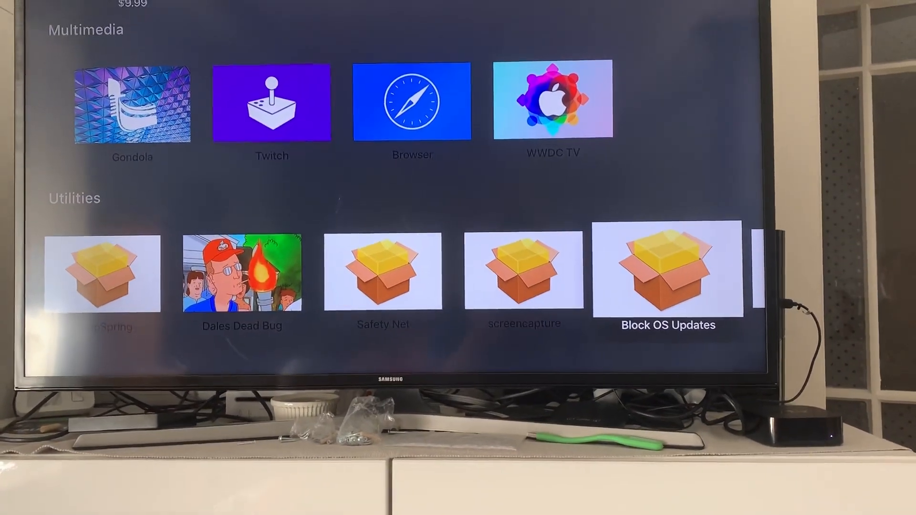
pyautogui.hscroll(3)
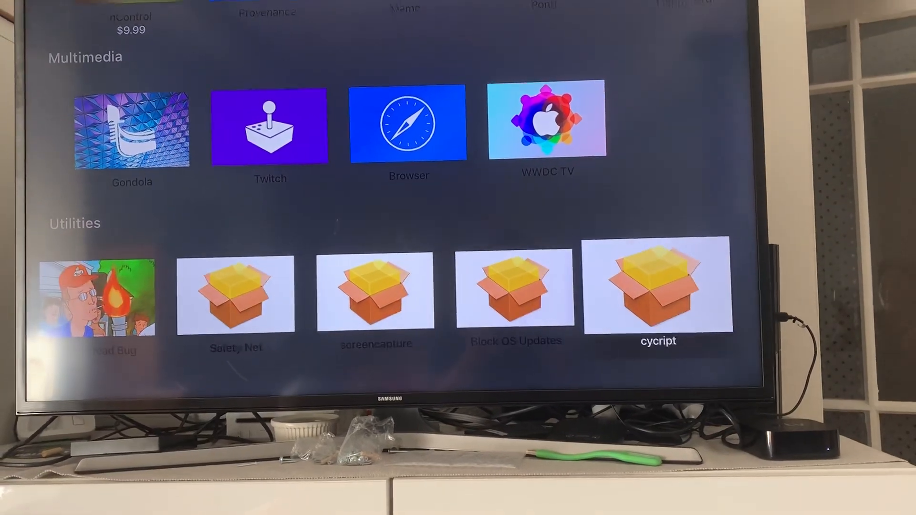